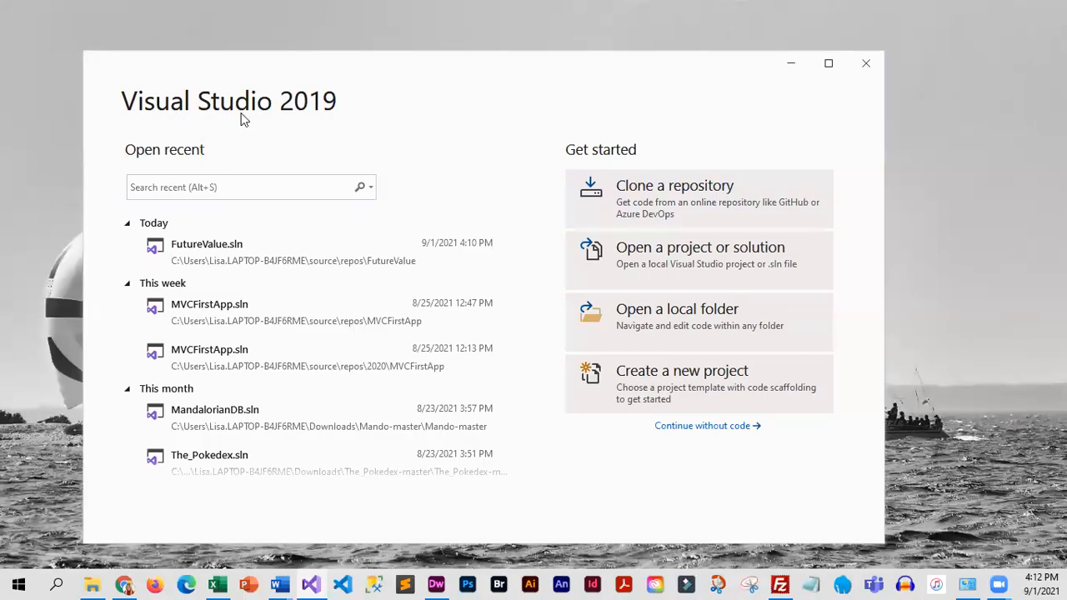
mouse_move(704, 384)
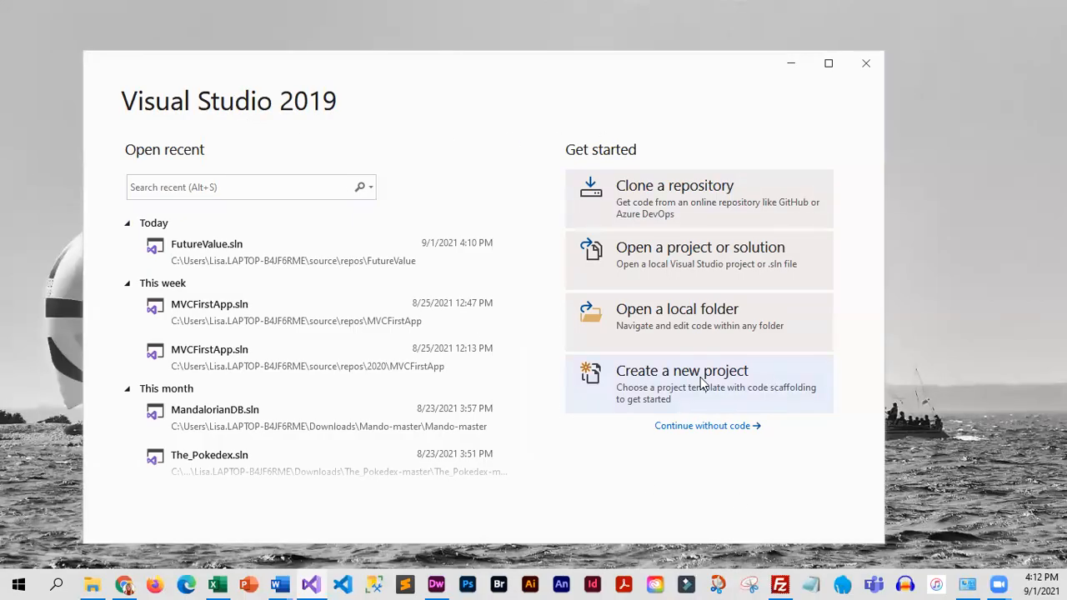
Step: Start a new project and pick the ASP.NET Core Web App (Model-View-Controller) template via an 'mvc' search
click(681, 370)
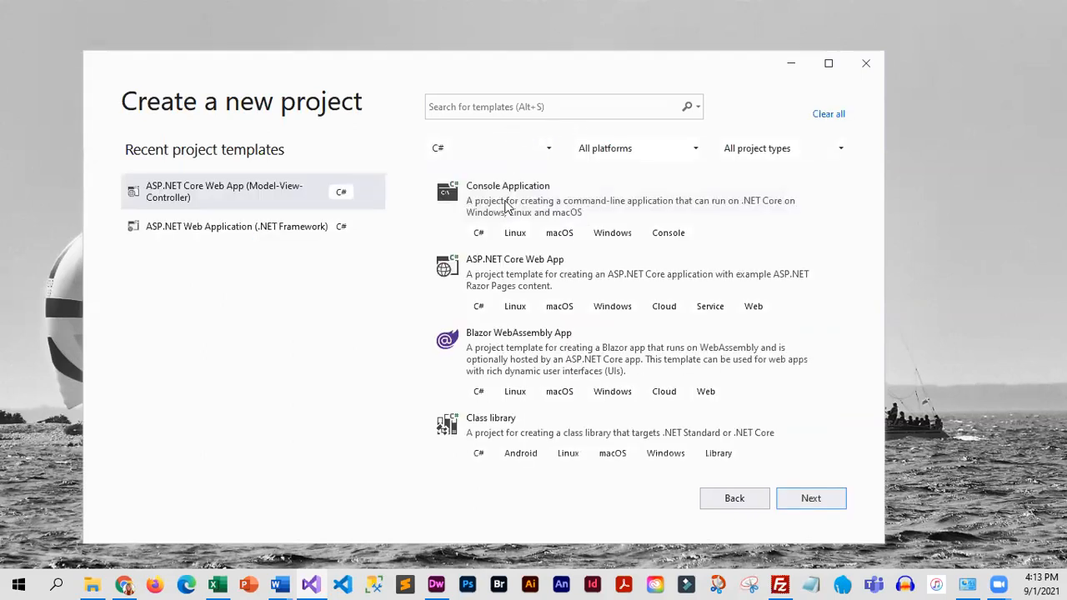
click(558, 107)
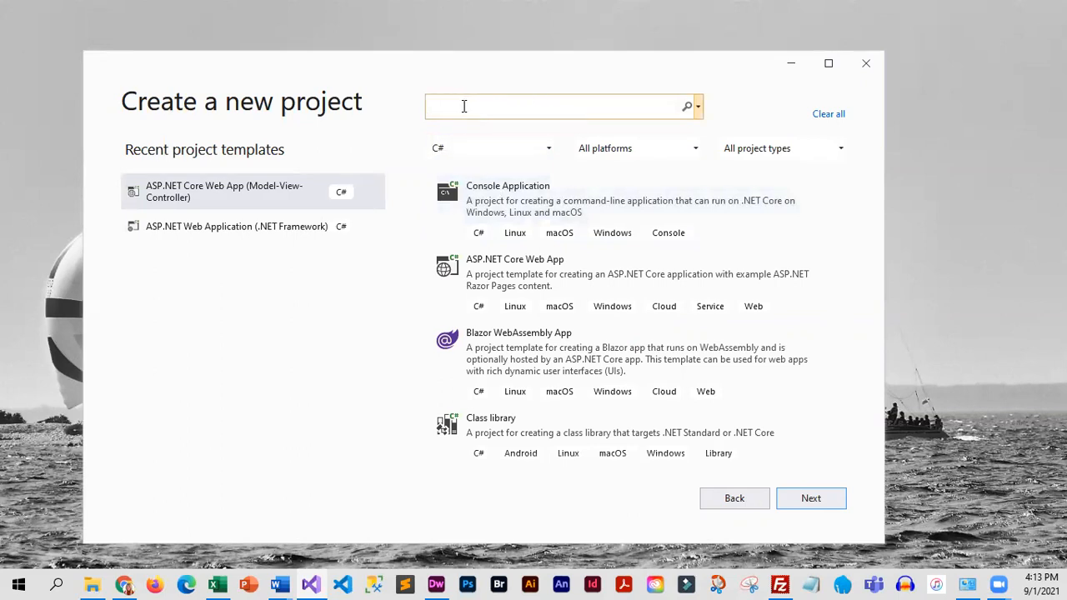
text(mvc)
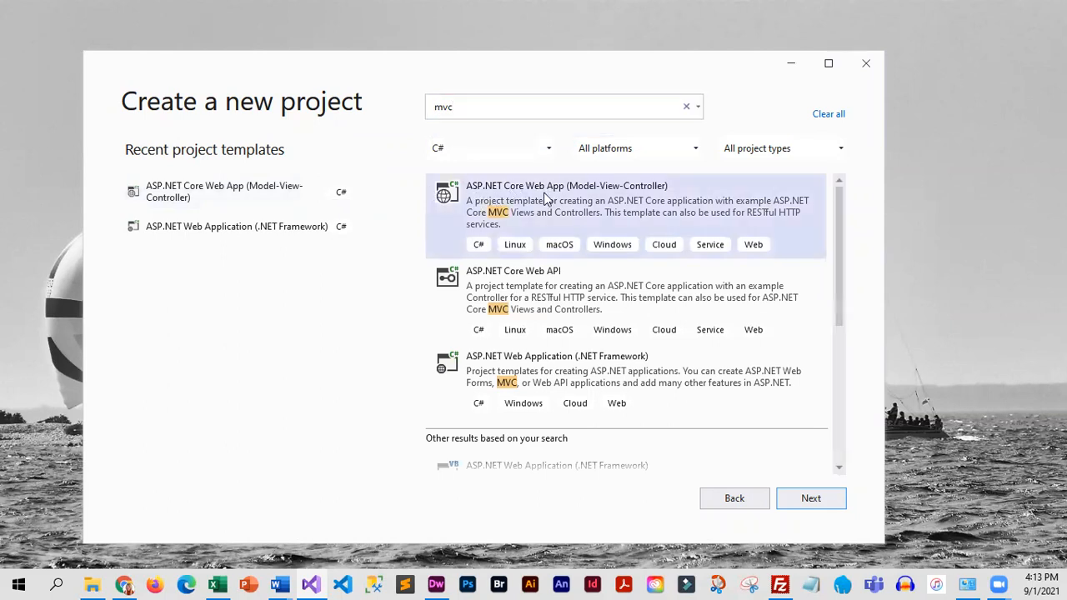
click(810, 498)
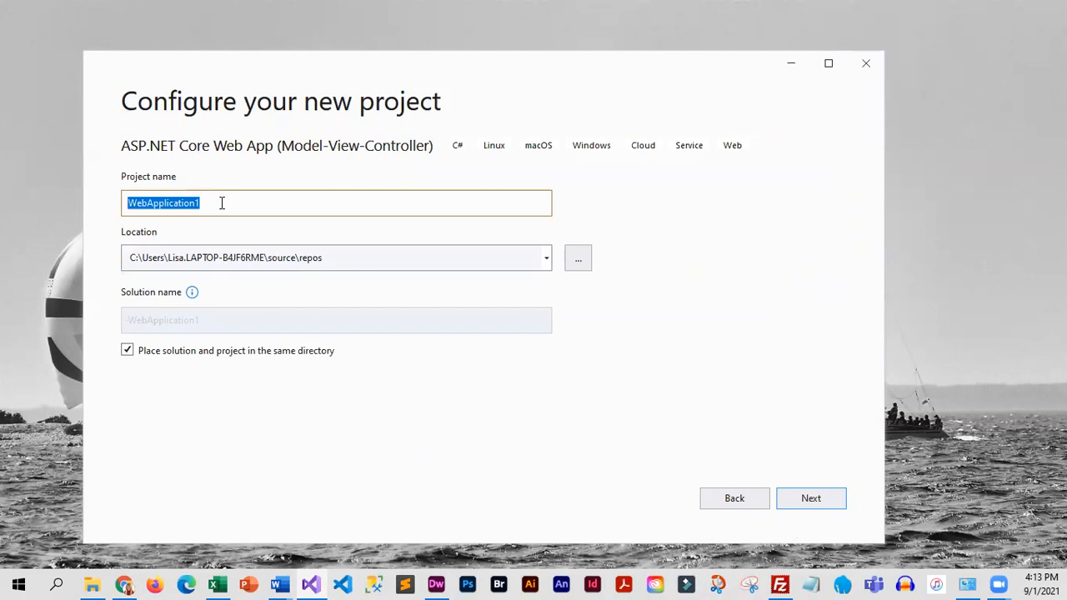
Step: Name the project FutureValue, keeping the default repos location, and continue
text(Futur)
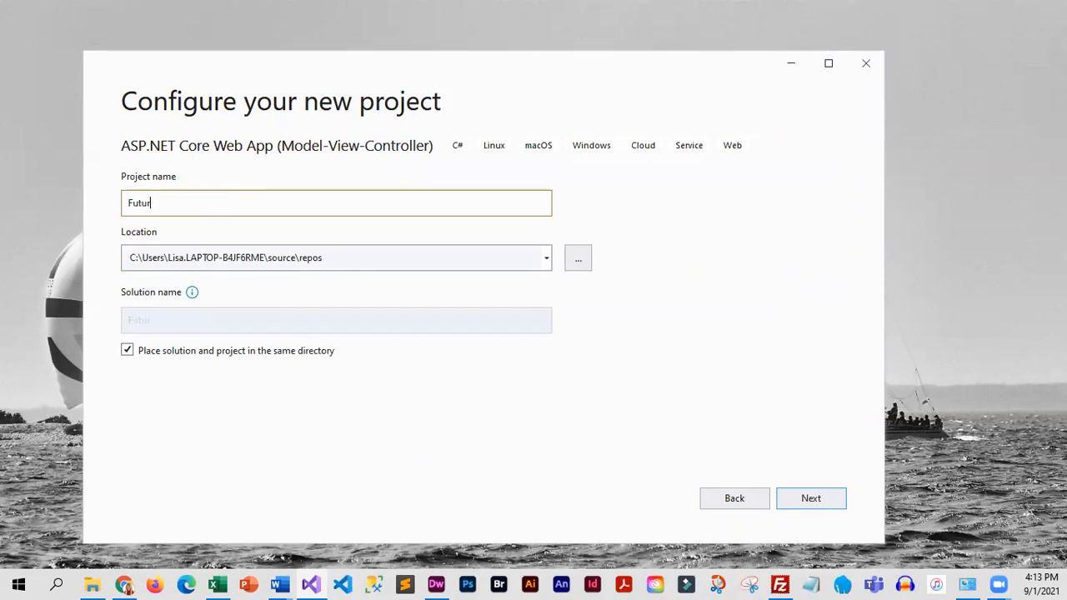
text(eValue)
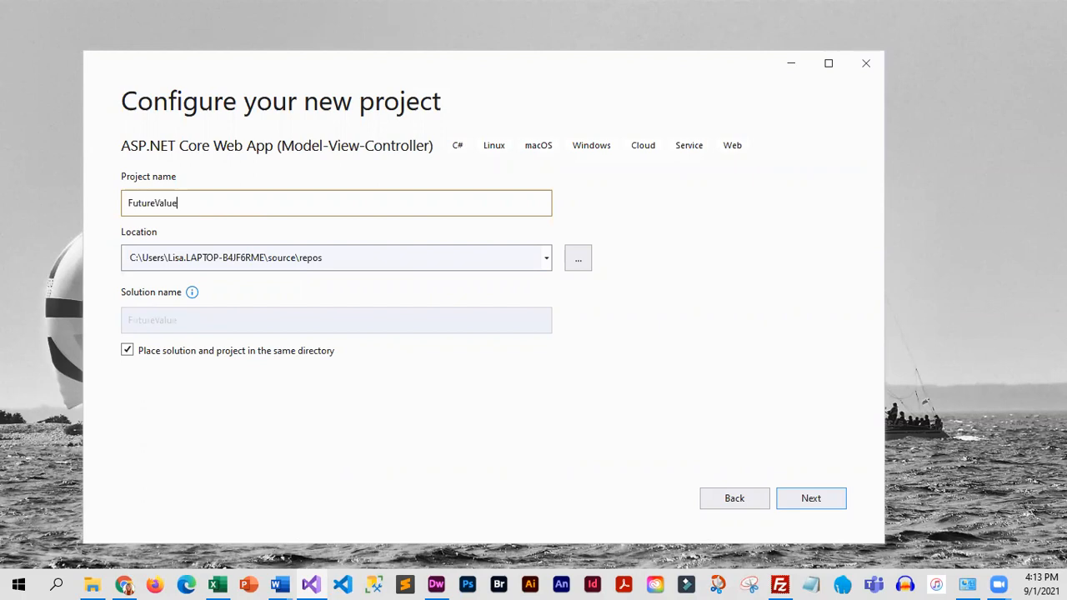
mouse_move(378, 22)
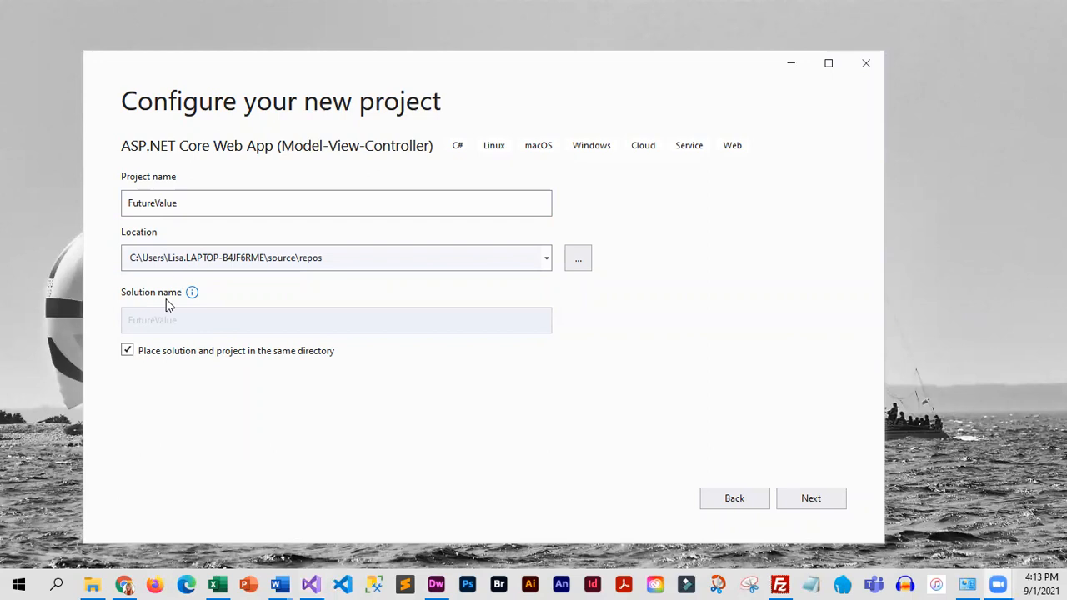
mouse_move(275, 356)
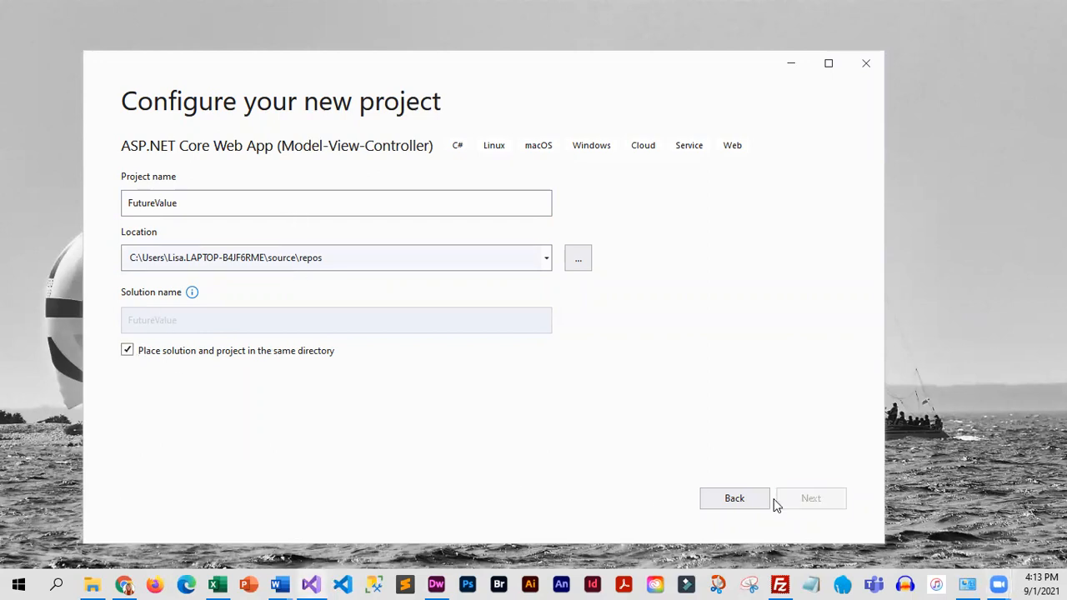
click(810, 497)
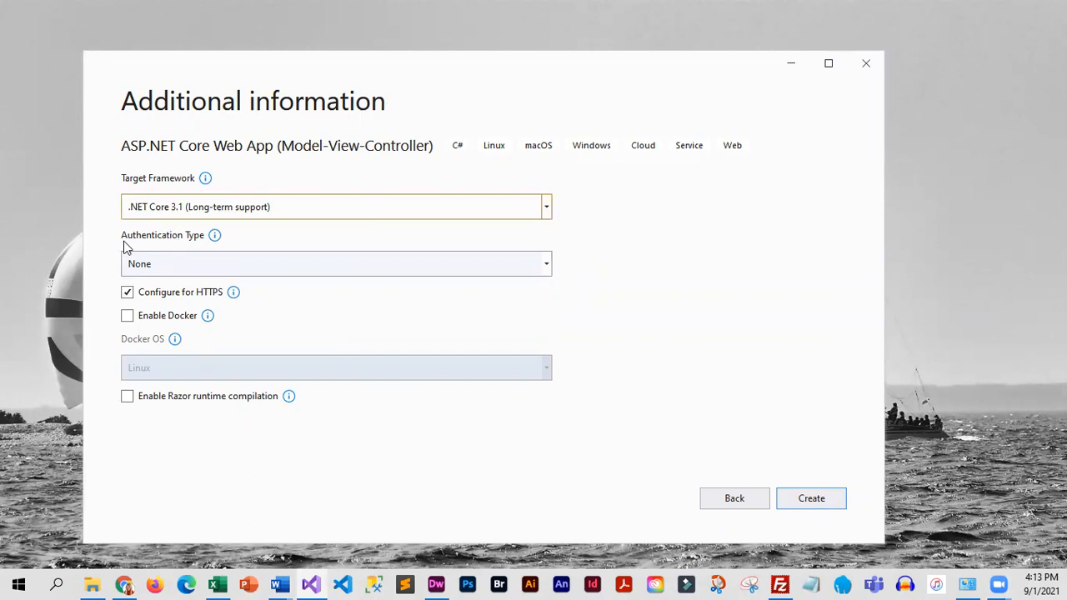
mouse_move(142, 438)
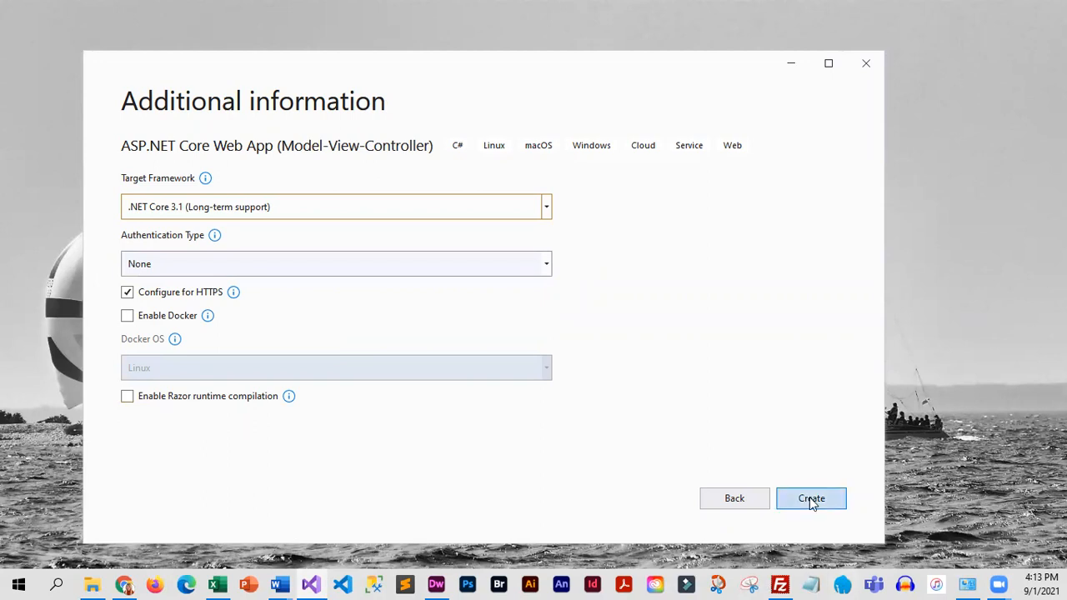
Step: Create FutureValue with .NET Core 3.1, no authentication and HTTPS enabled
click(810, 498)
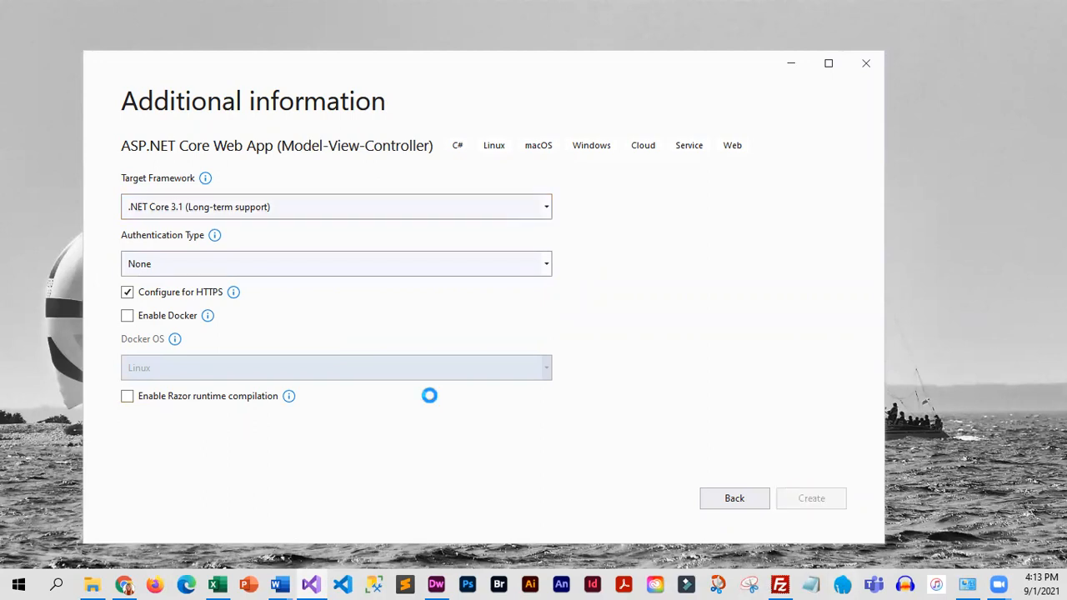
mouse_move(707, 465)
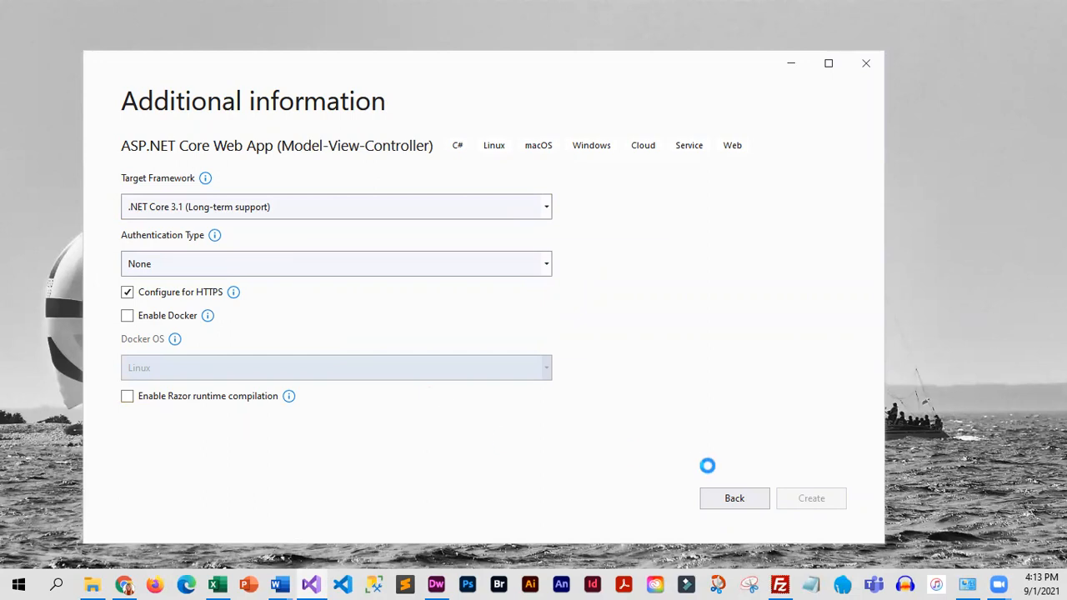
click(810, 498)
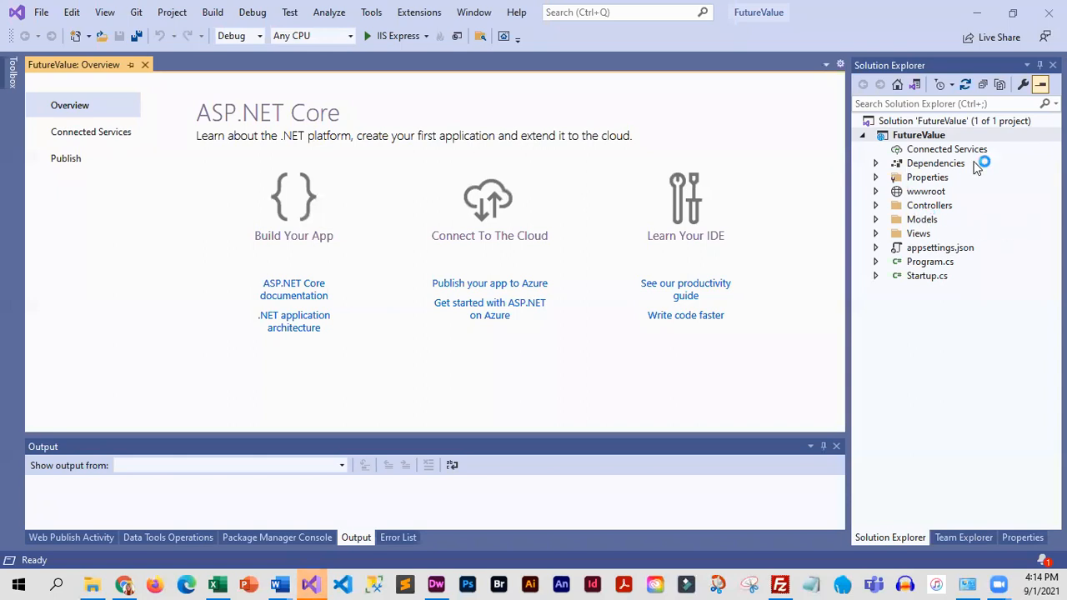
mouse_move(882, 191)
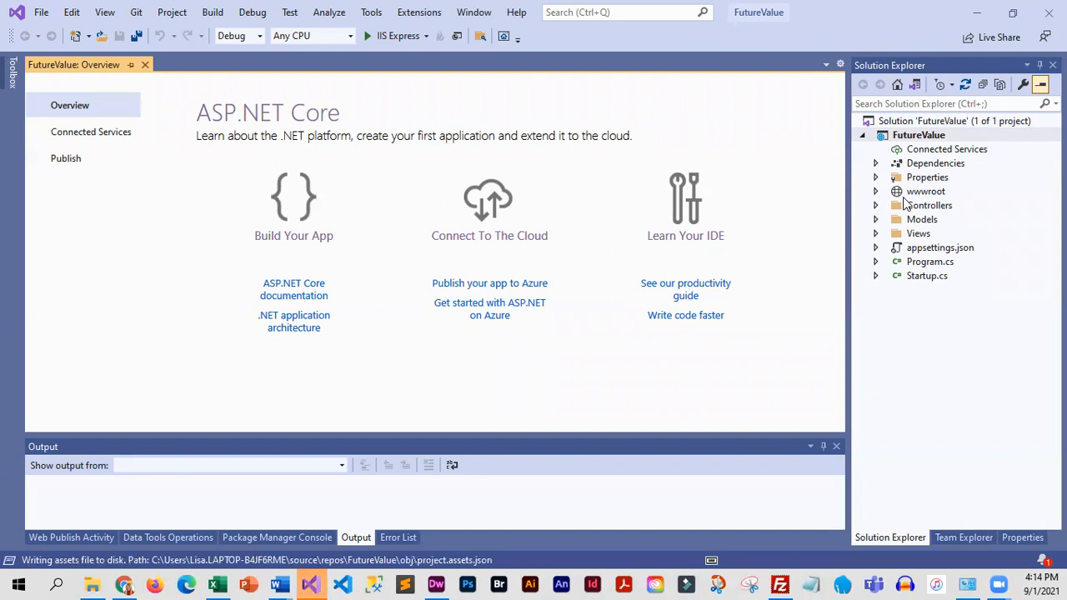
Step: Expand Controllers, Models and Views in Solution Explorer and select HomeController.cs
click(229, 465)
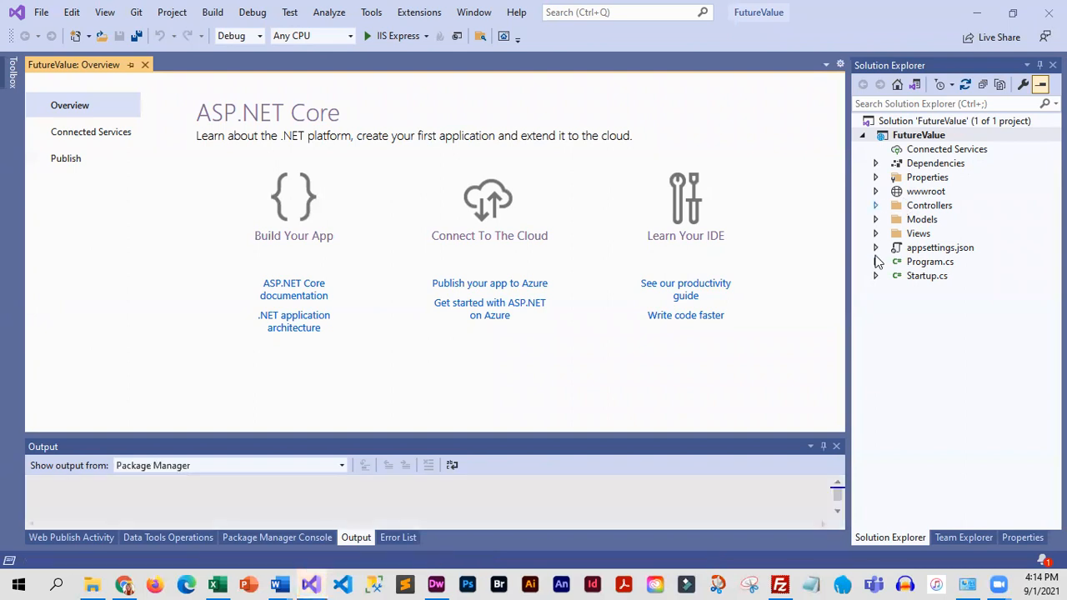
click(875, 205)
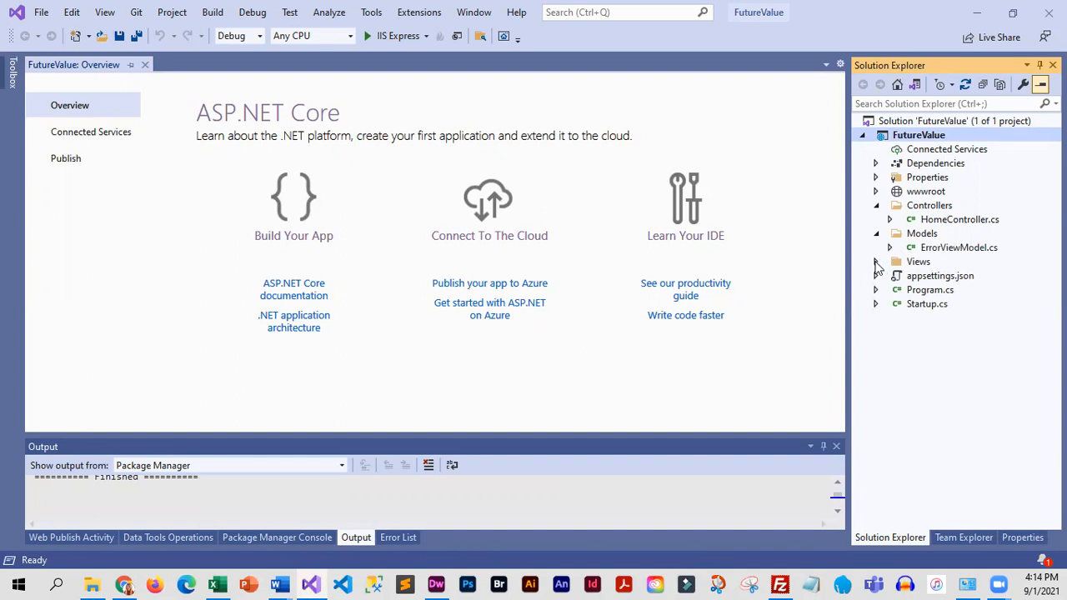
click(876, 261)
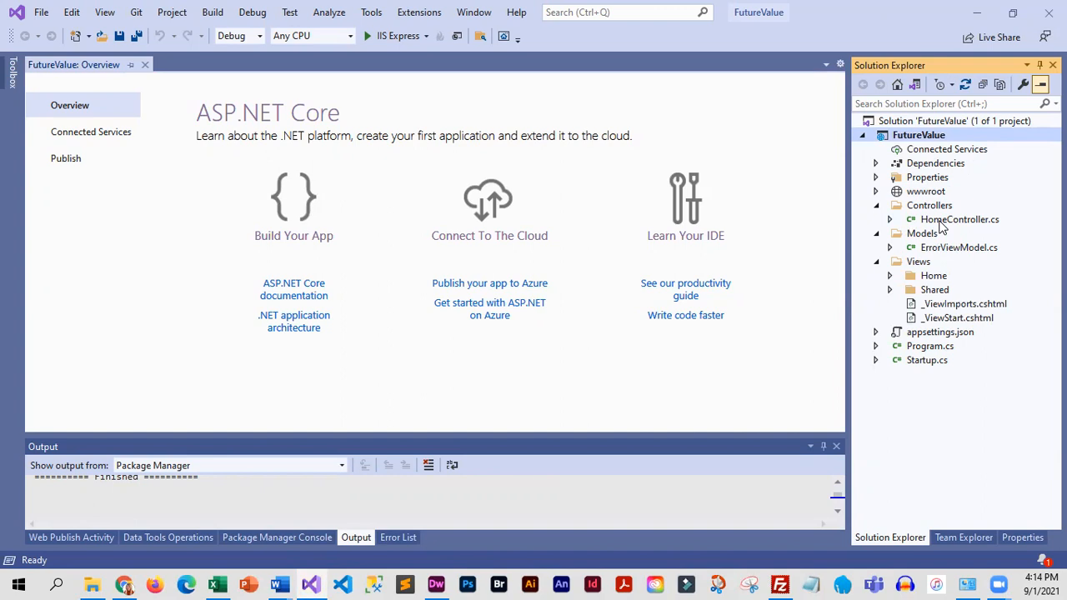
click(959, 220)
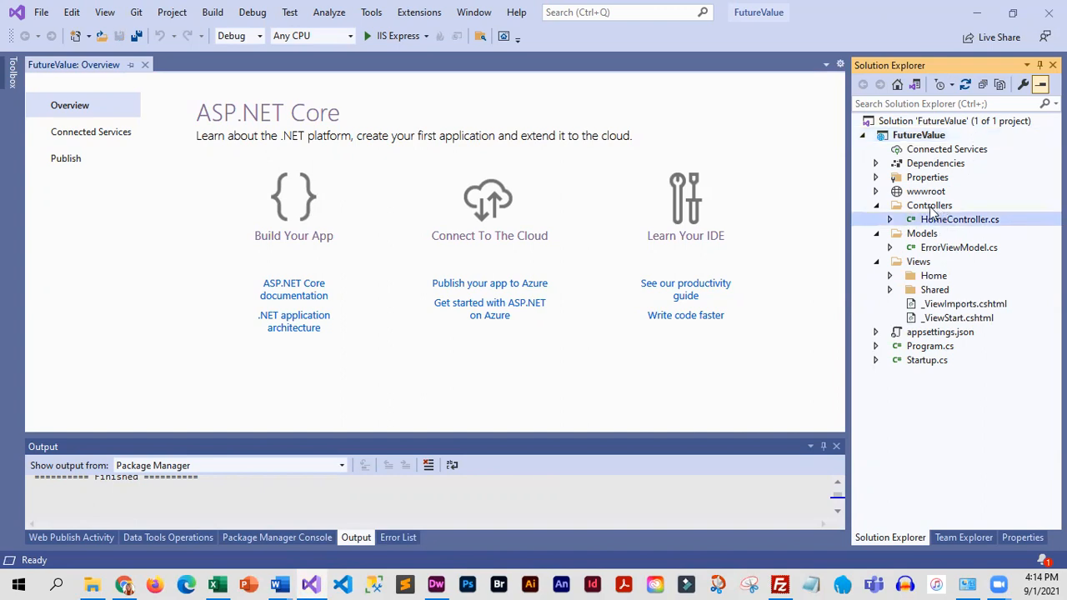
mouse_move(951, 225)
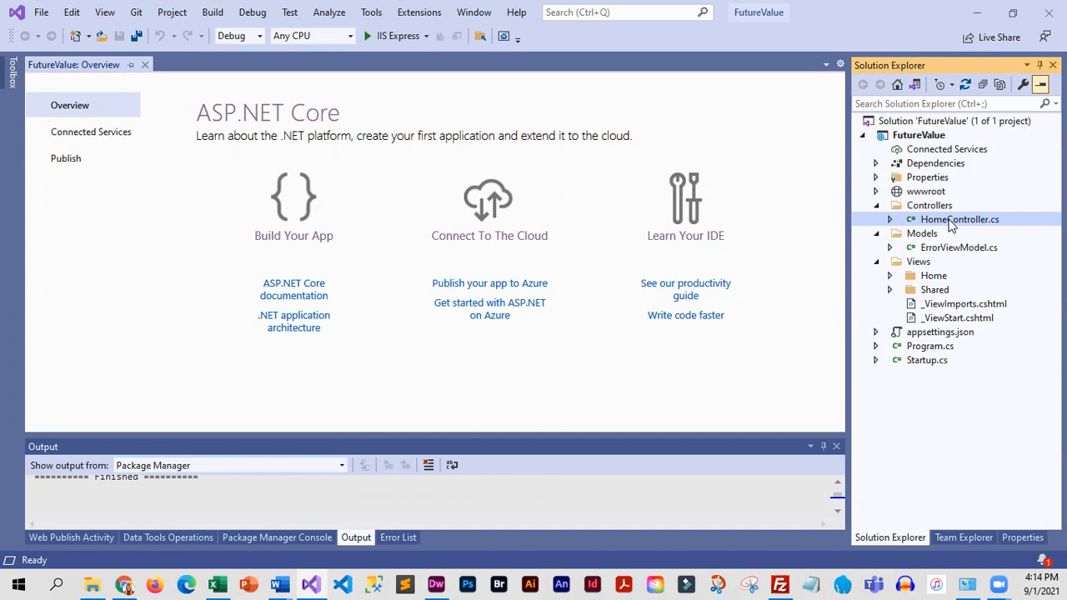
Step: Permanently delete HomeController.cs, leaving the Controllers folder empty
double_click(959, 220)
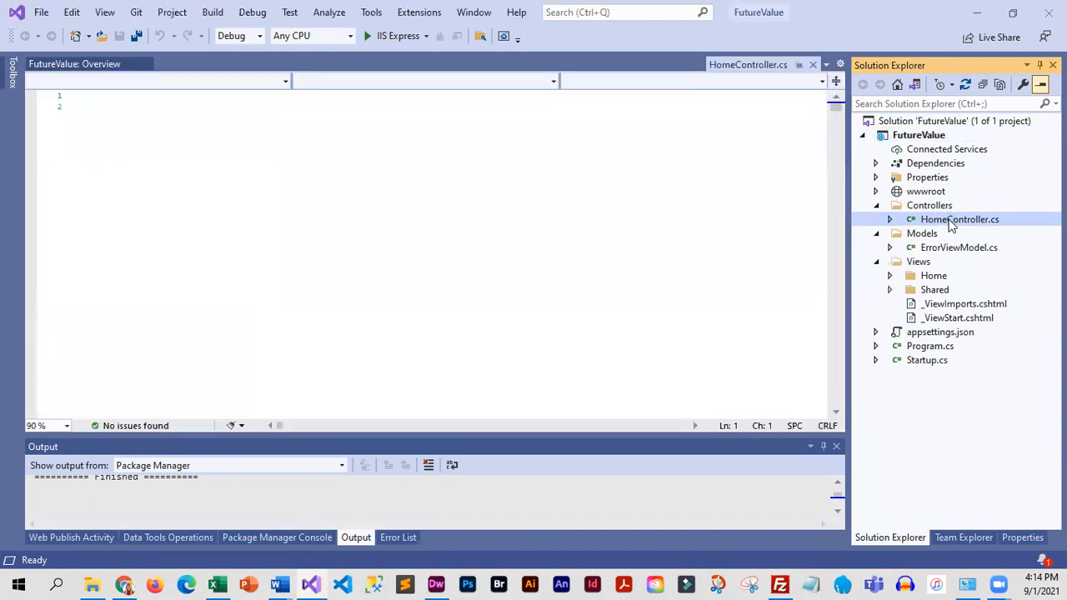
right_click(959, 218)
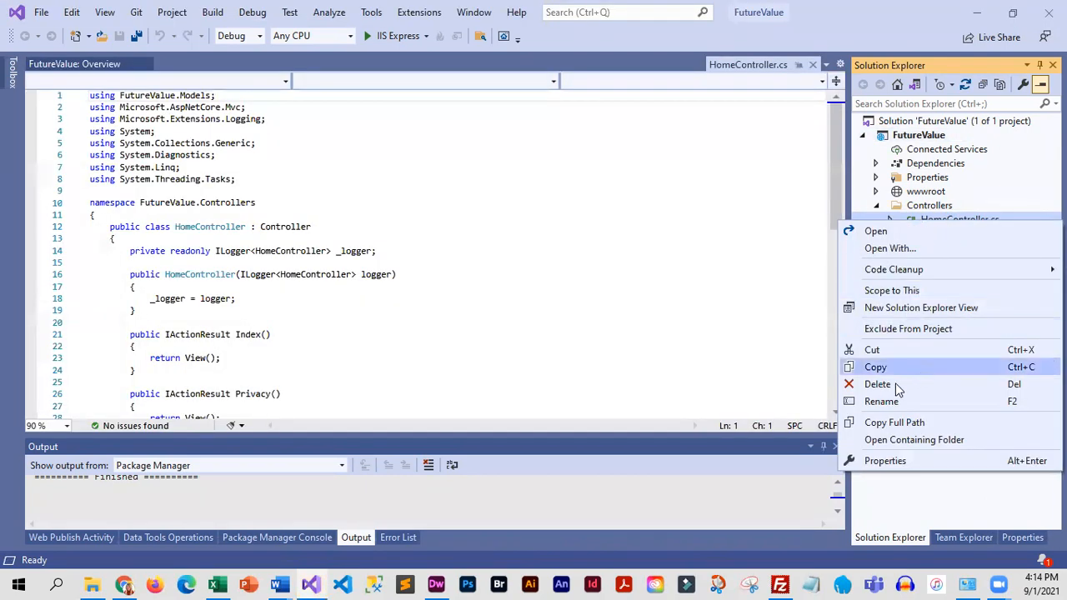
click(877, 384)
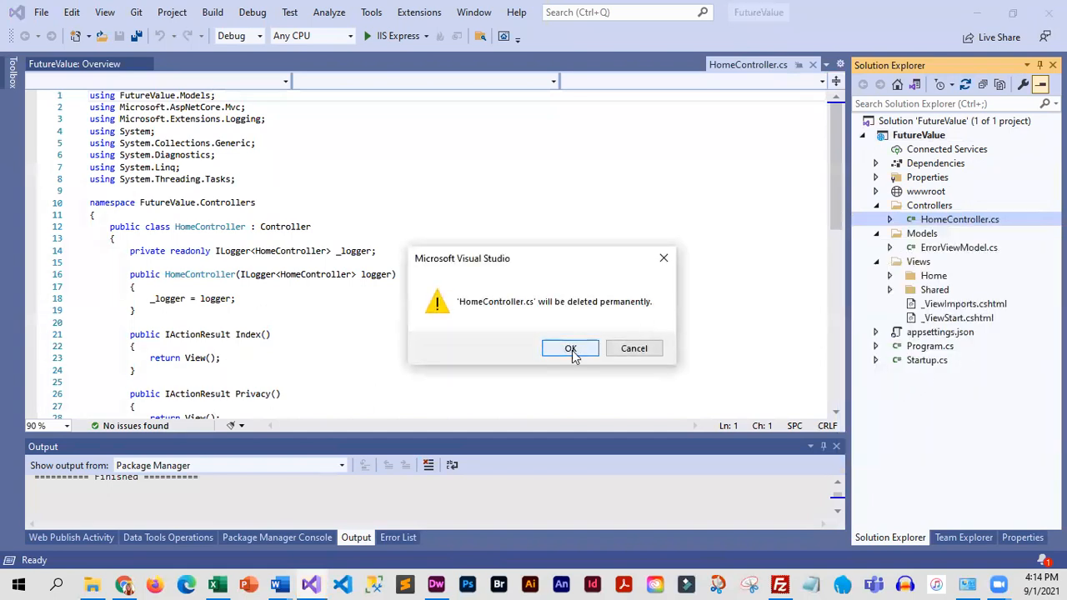
click(570, 347)
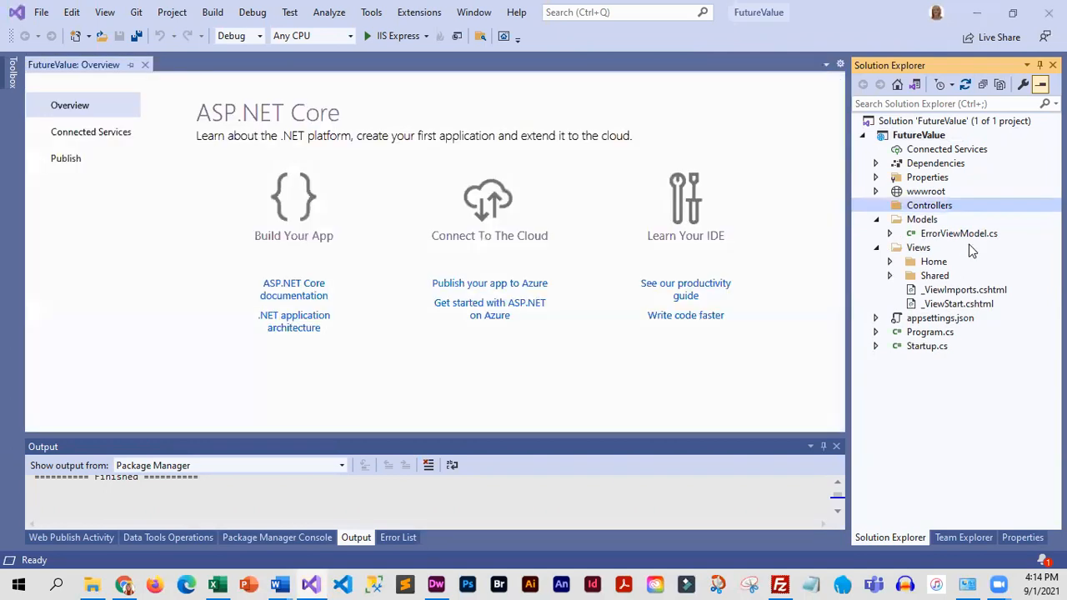
Step: Permanently delete ErrorViewModel.cs, leaving the Models folder empty
click(958, 233)
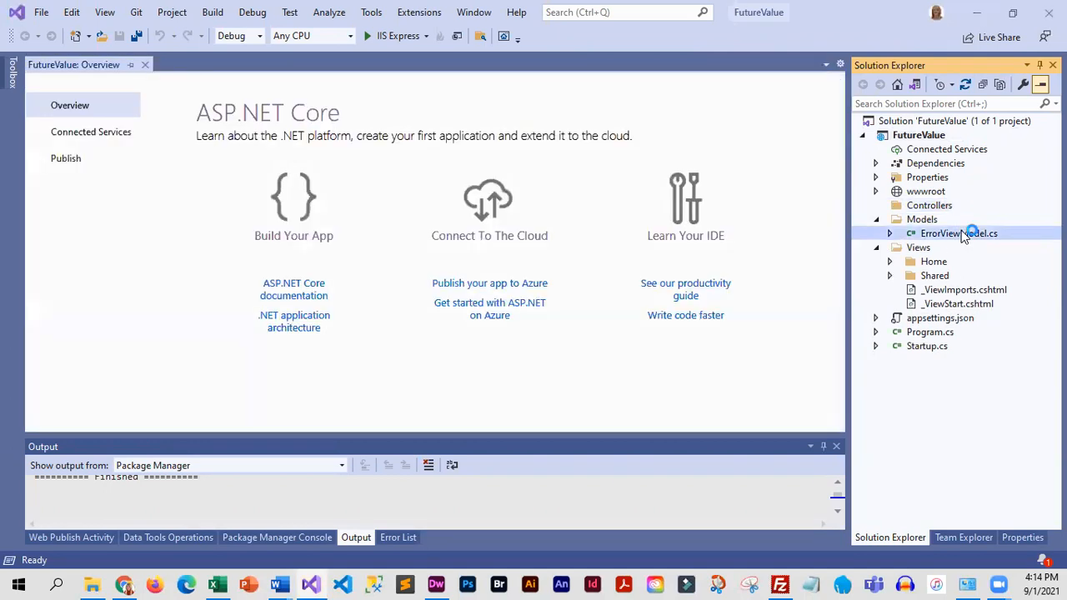
right_click(959, 233)
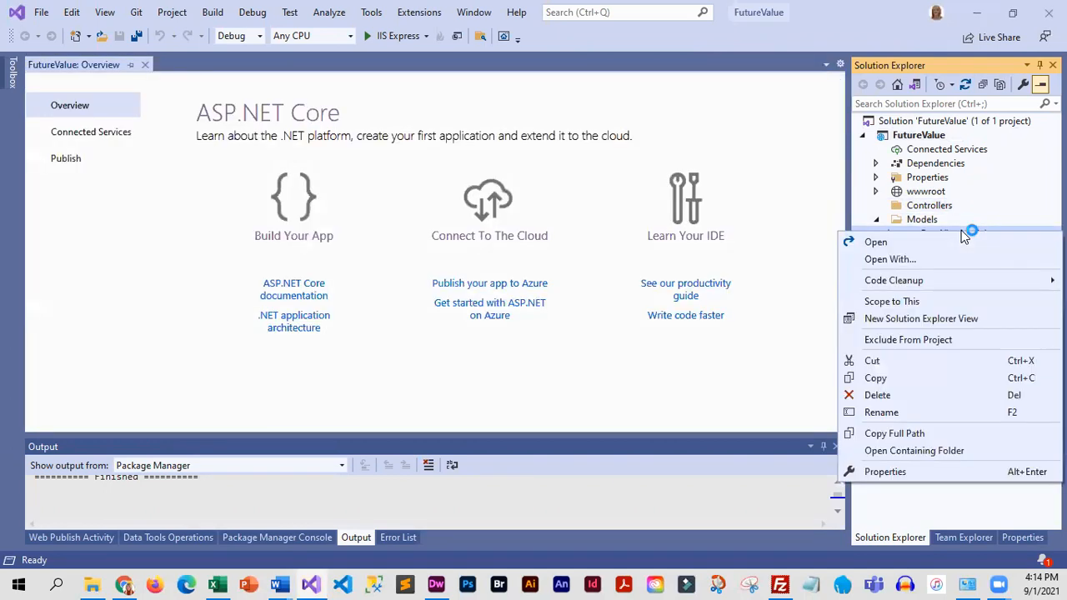
mouse_move(878, 394)
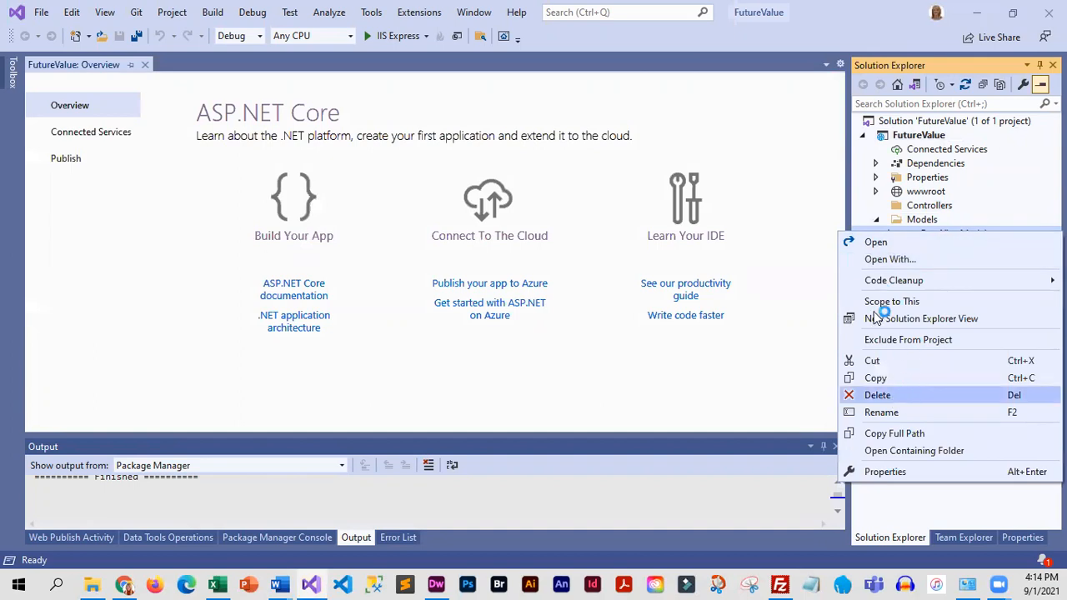
click(878, 394)
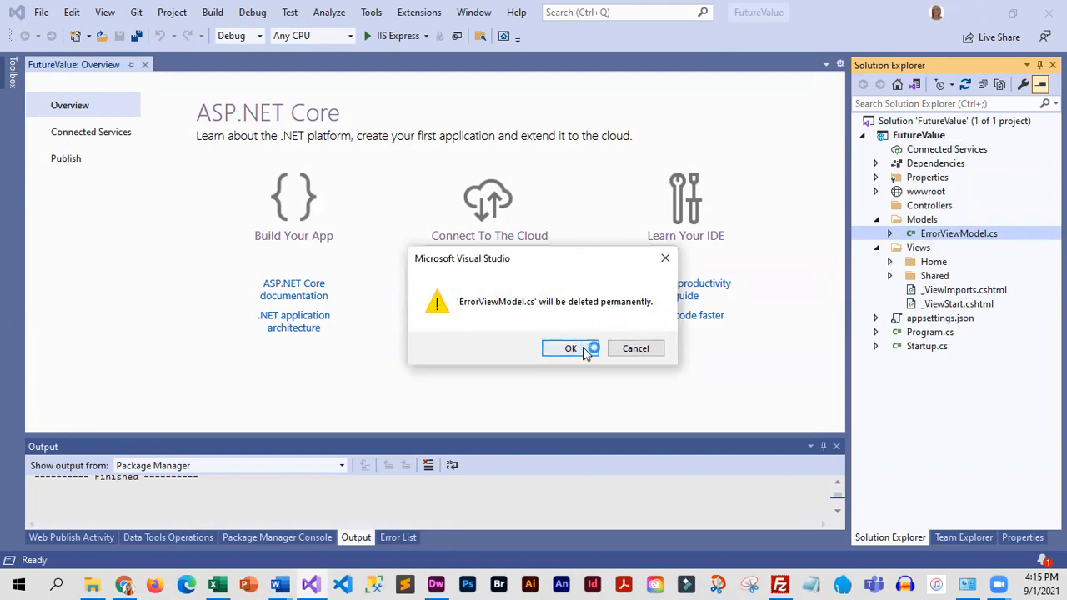
click(570, 348)
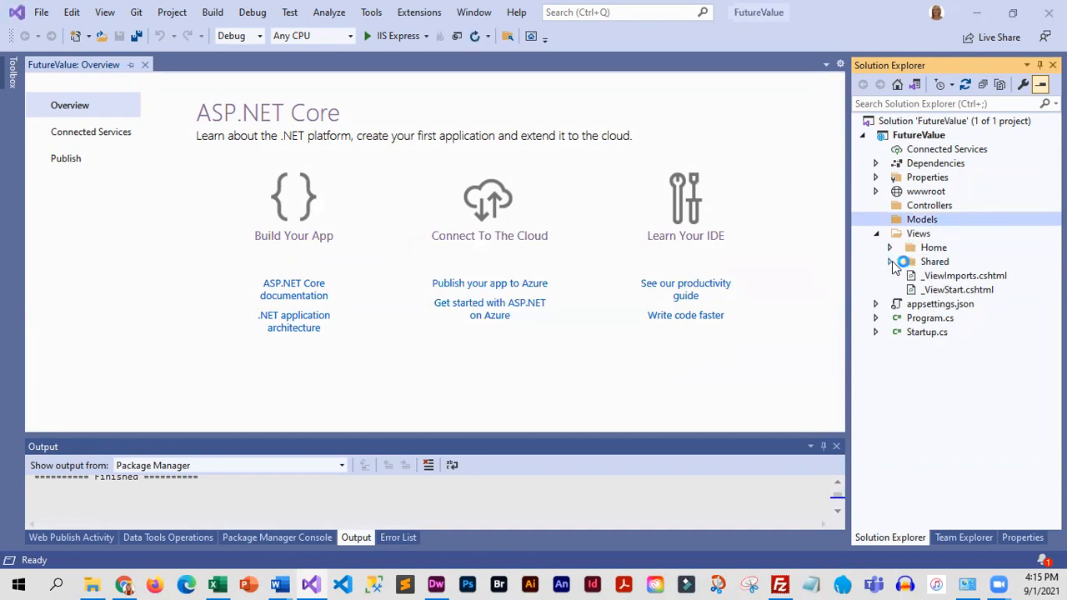
Step: Expand Shared and Home, then permanently delete Index.cshtml and Privacy.cshtml from Home
click(891, 261)
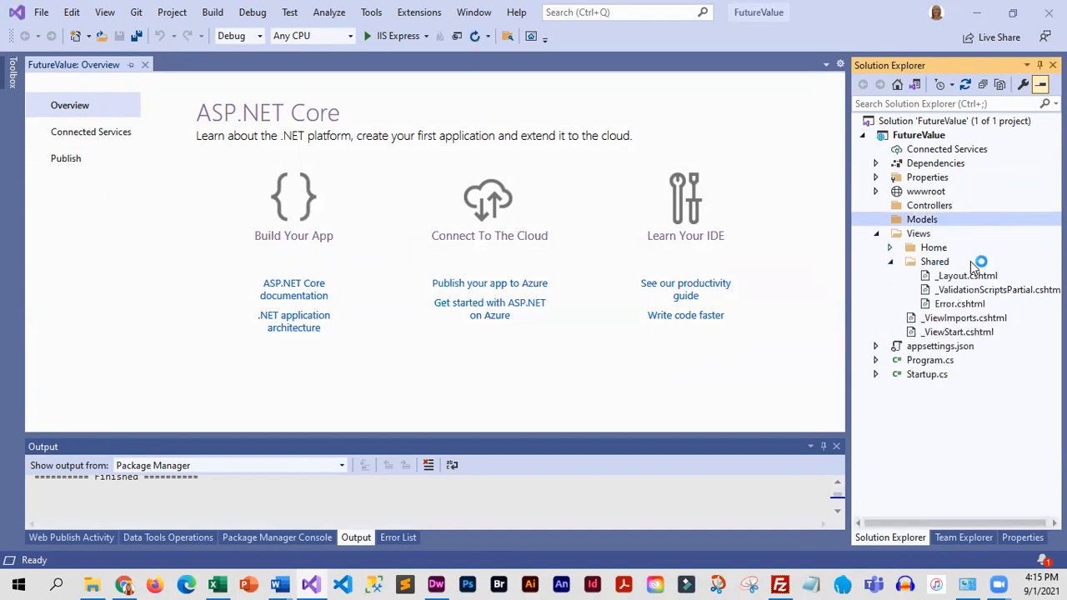
click(889, 247)
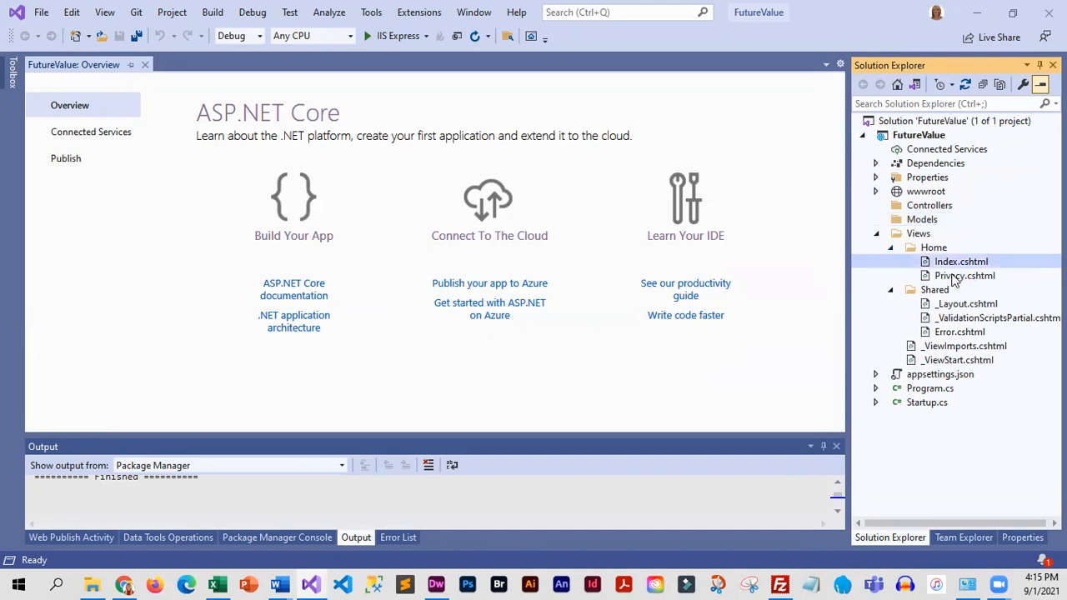
click(965, 275)
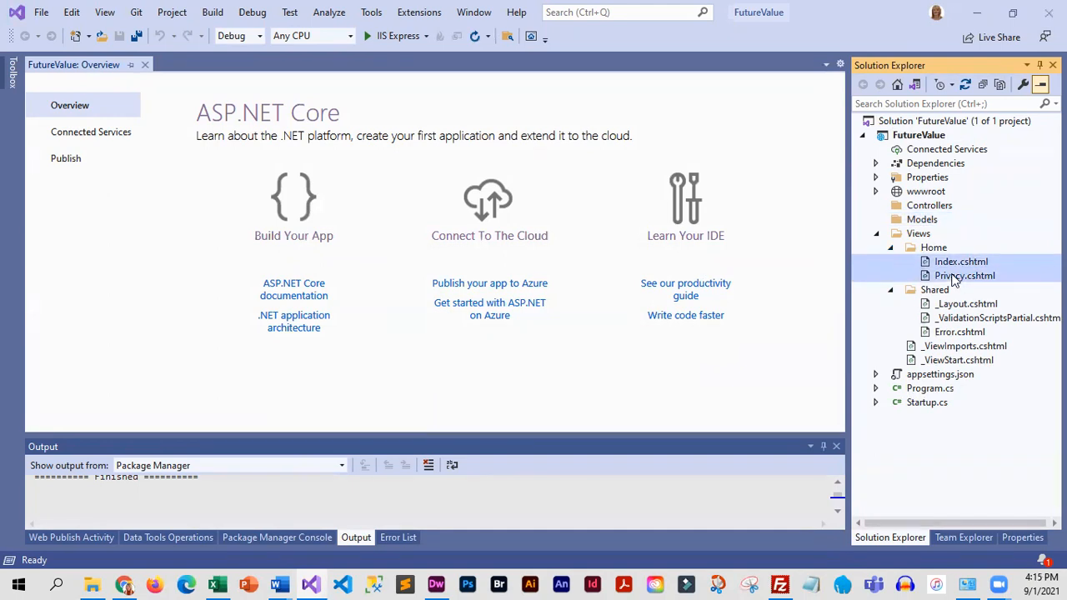
key(Delete)
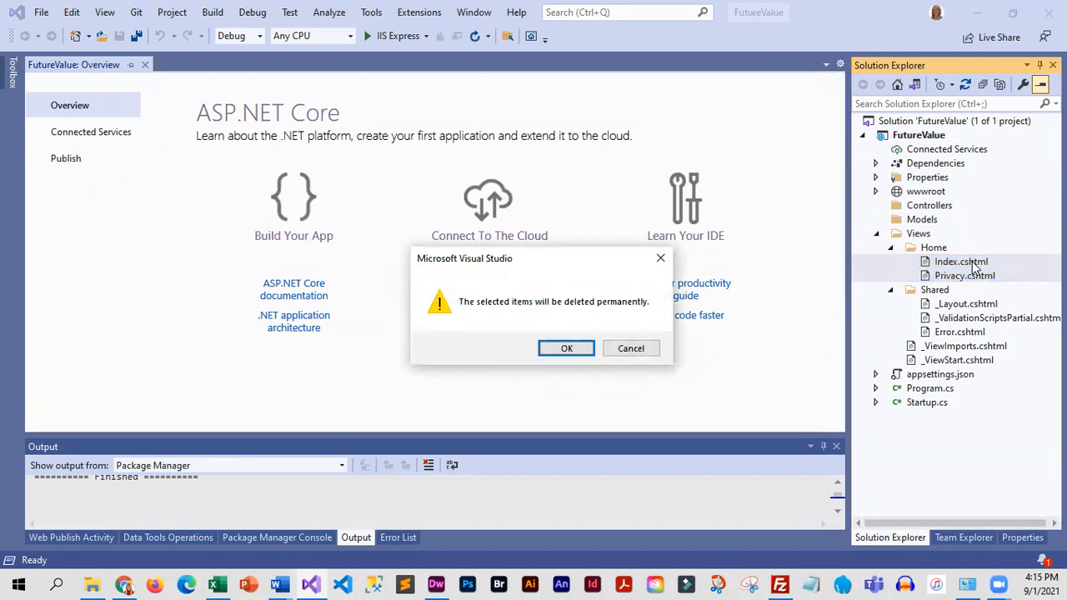
mouse_move(567, 280)
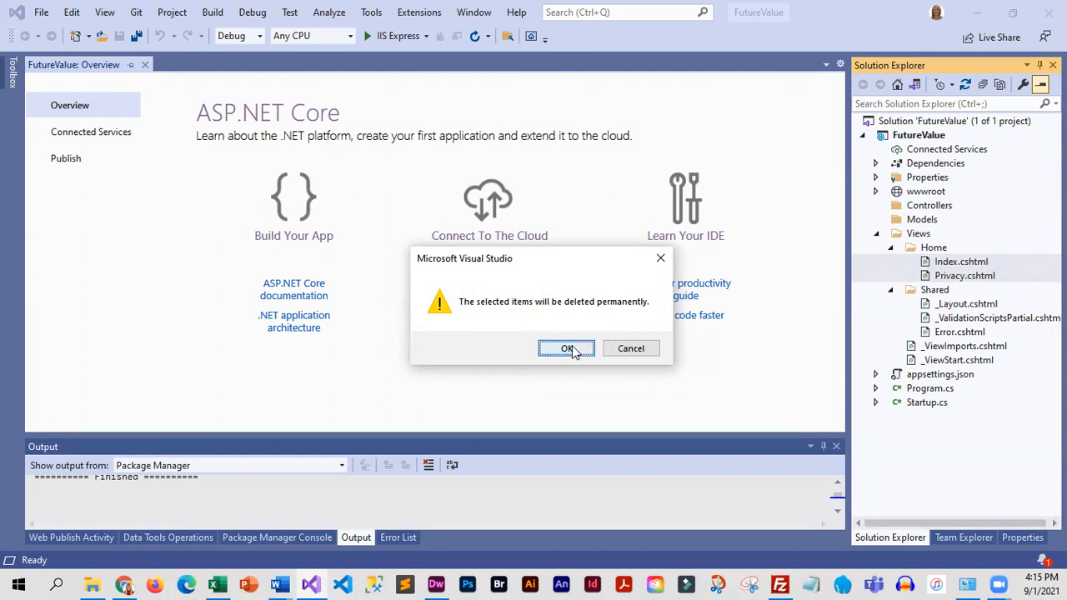
click(566, 348)
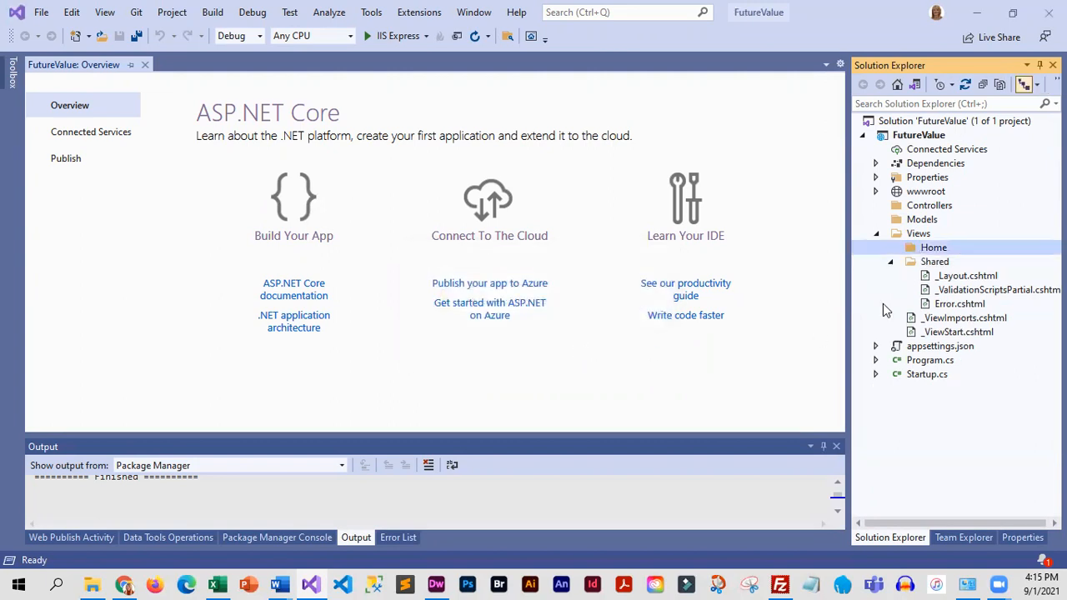
mouse_move(988, 277)
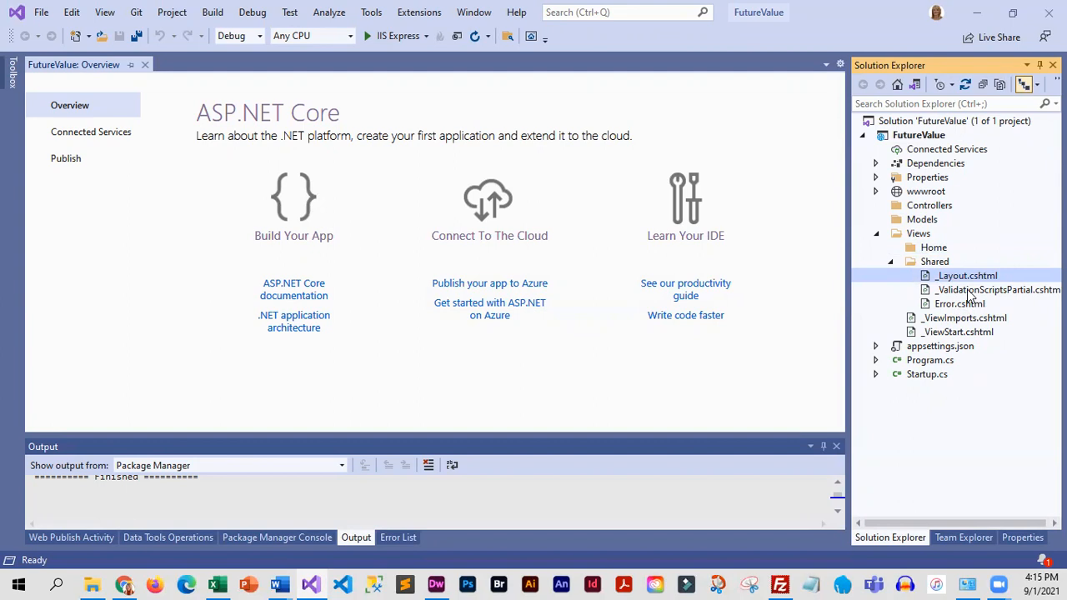
Step: Permanently delete _Layout.cshtml, _ValidationScriptsPartial.cshtml and Error.cshtml from Shared
double_click(966, 275)
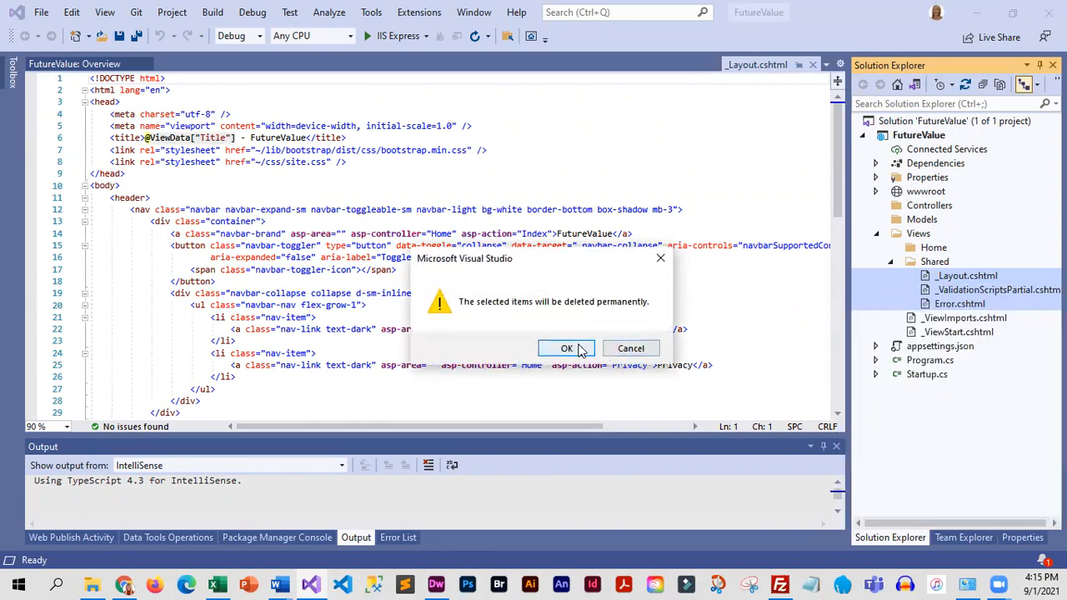
click(566, 347)
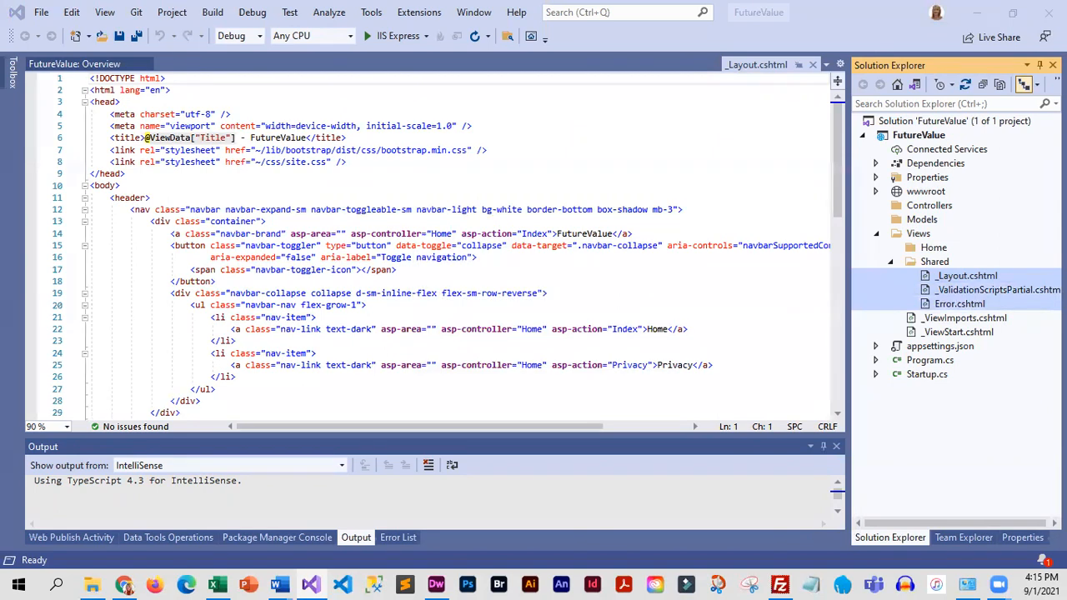
click(74, 64)
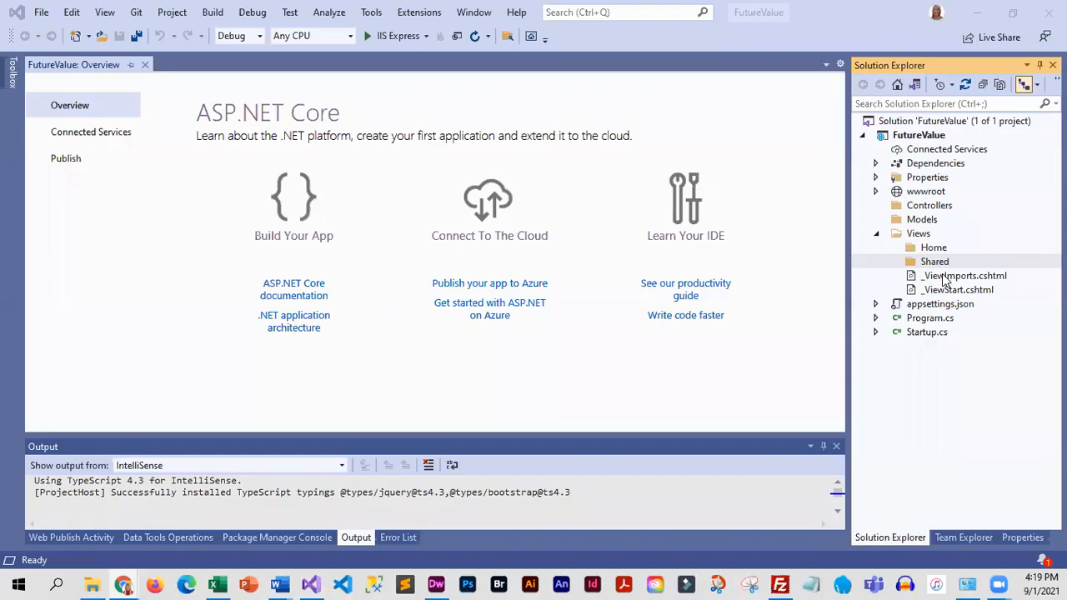
Step: Permanently delete _ViewImports.cshtml and _ViewStart.cshtml, leaving only empty Home and Shared folders
double_click(964, 275)
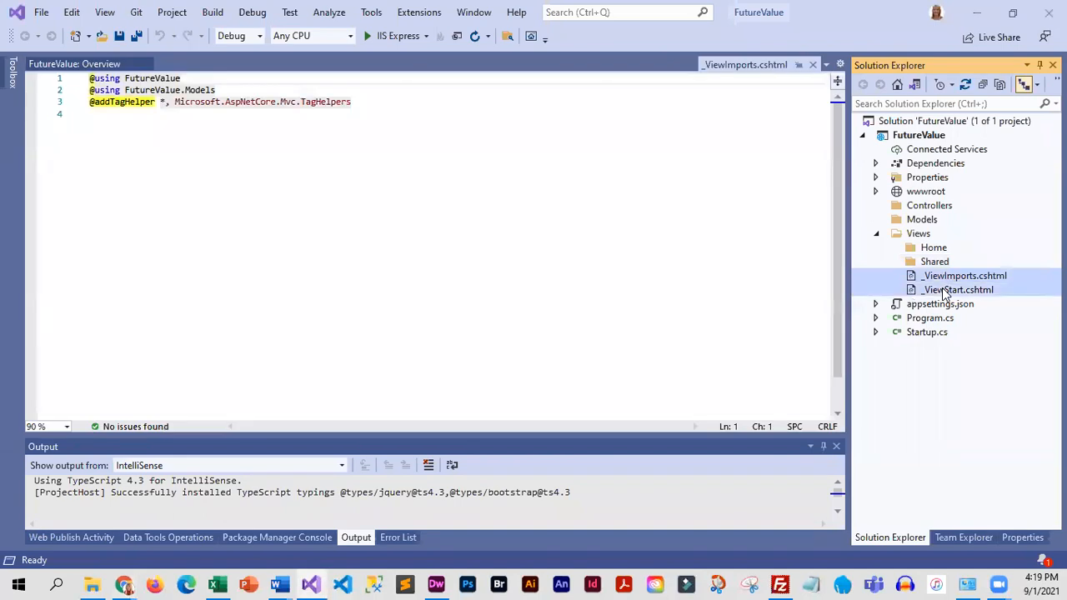
key(Delete)
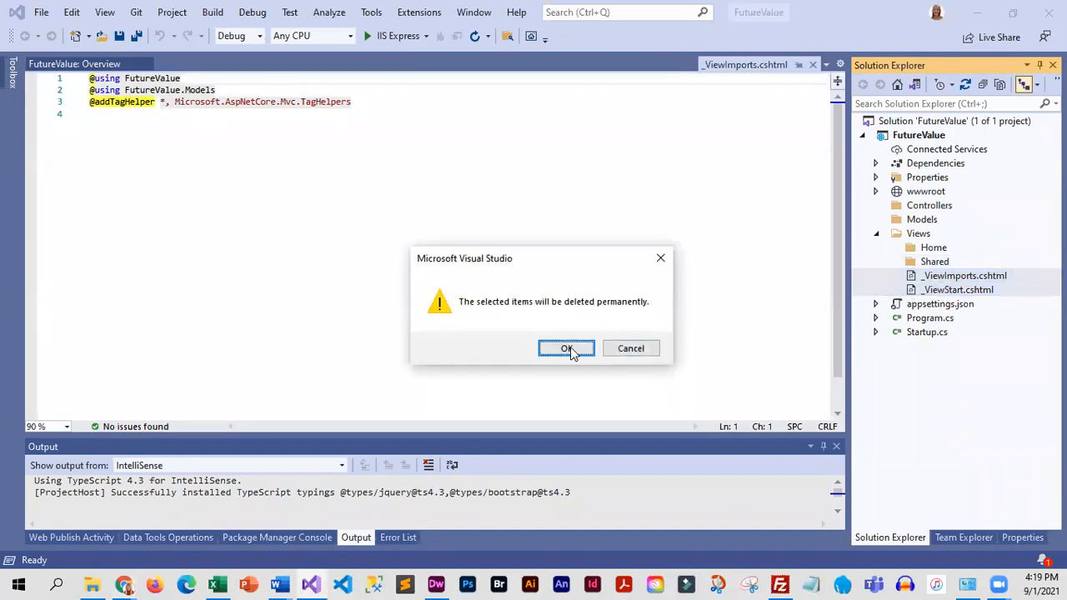
click(566, 348)
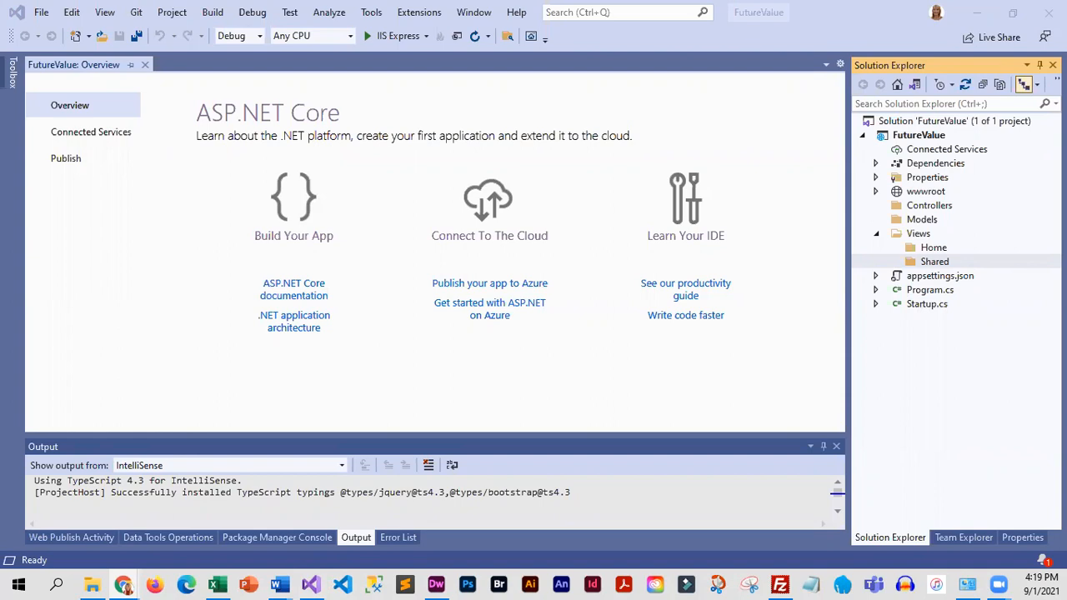
mouse_move(663, 273)
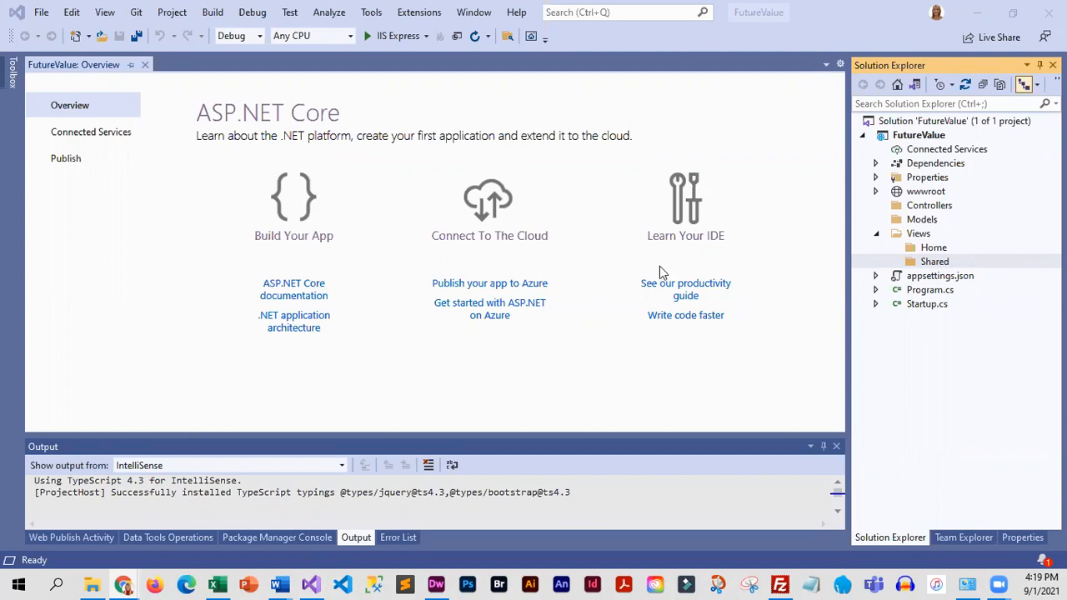